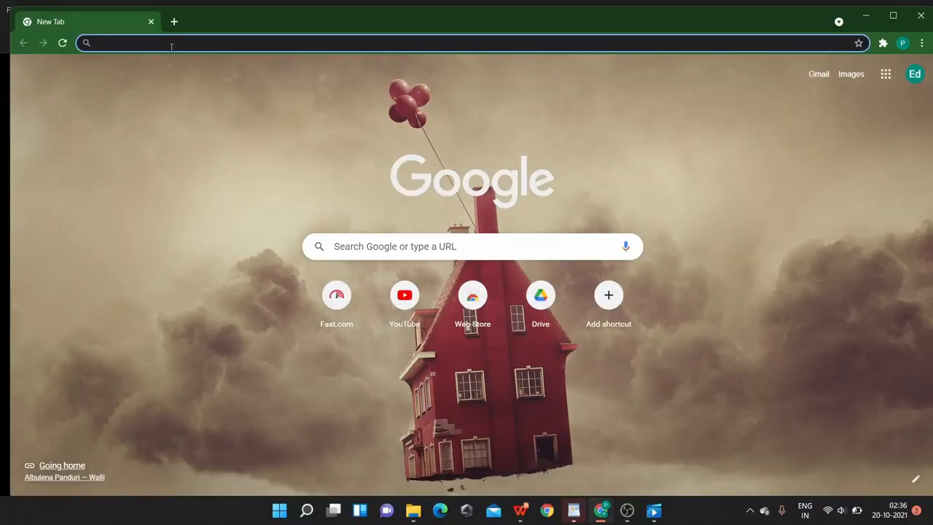
# - Go to gnuradio.org in a new Chrome tab to reach the GNU Radio home page
pyautogui.write('gnuradio.org')
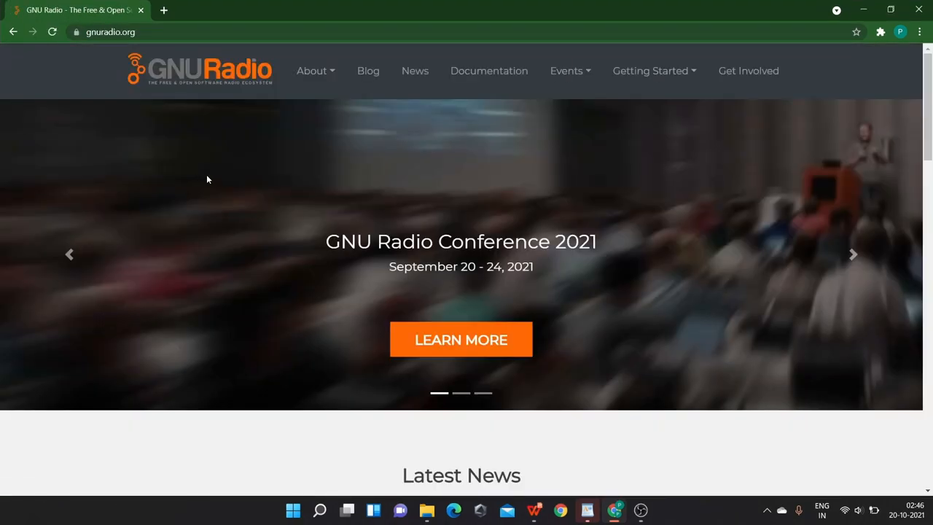
pyautogui.moveTo(317, 99)
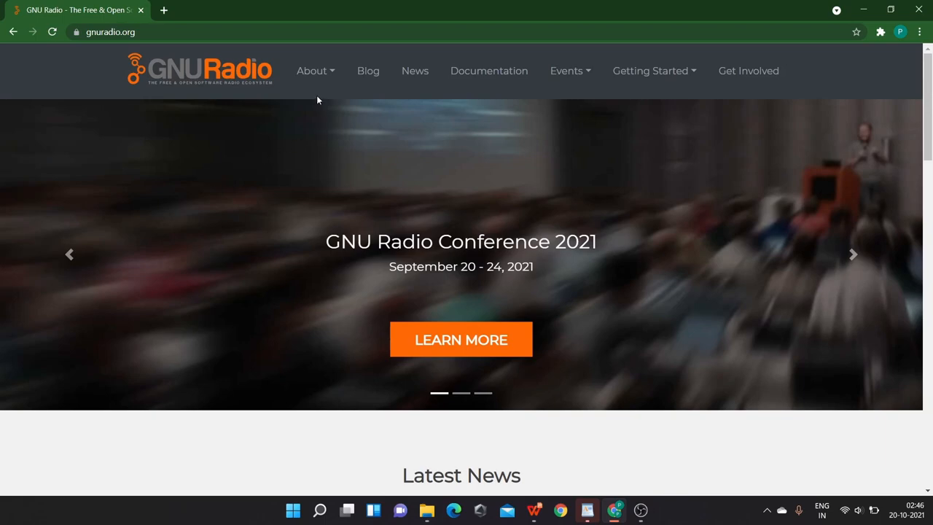
pyautogui.moveTo(784, 100)
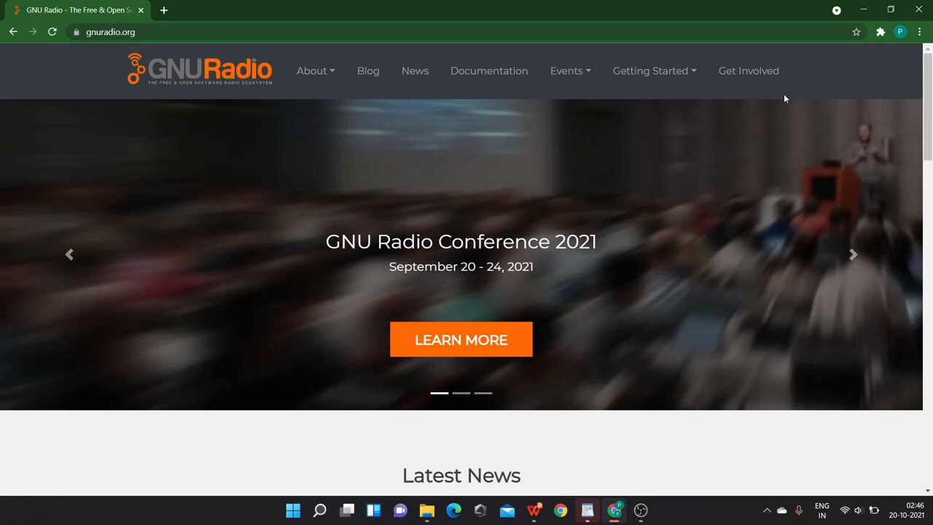
pyautogui.moveTo(335, 91)
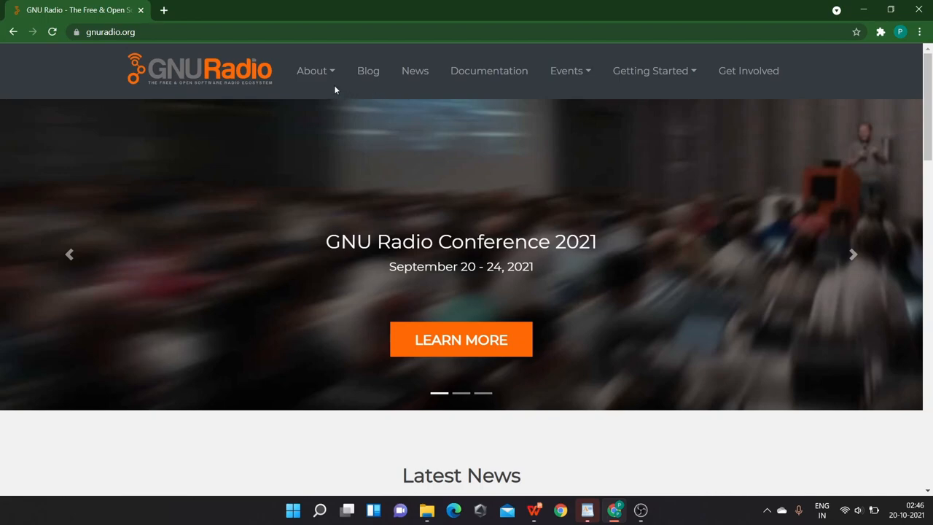
# - Show the Getting Started menu listing Installing GNU Radio and Tutorials
pyautogui.click(312, 70)
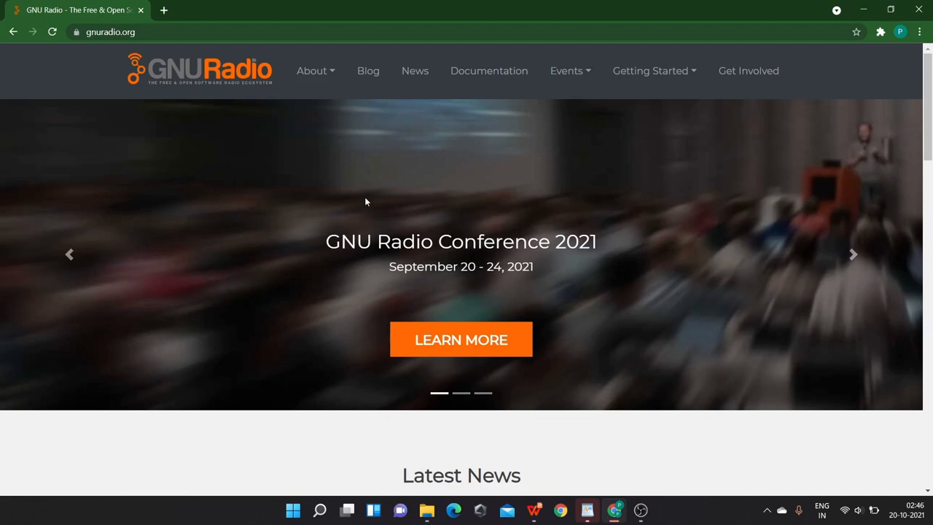
pyautogui.moveTo(387, 170)
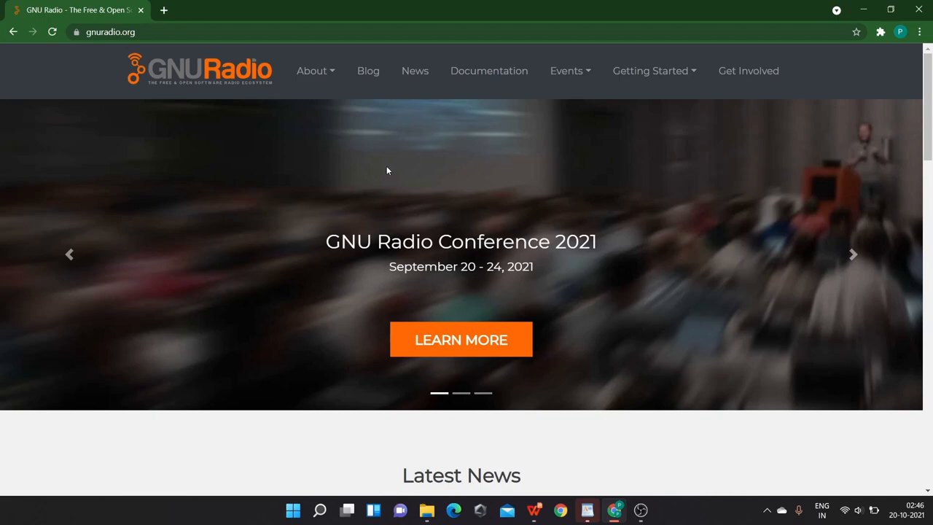
pyautogui.moveTo(376, 83)
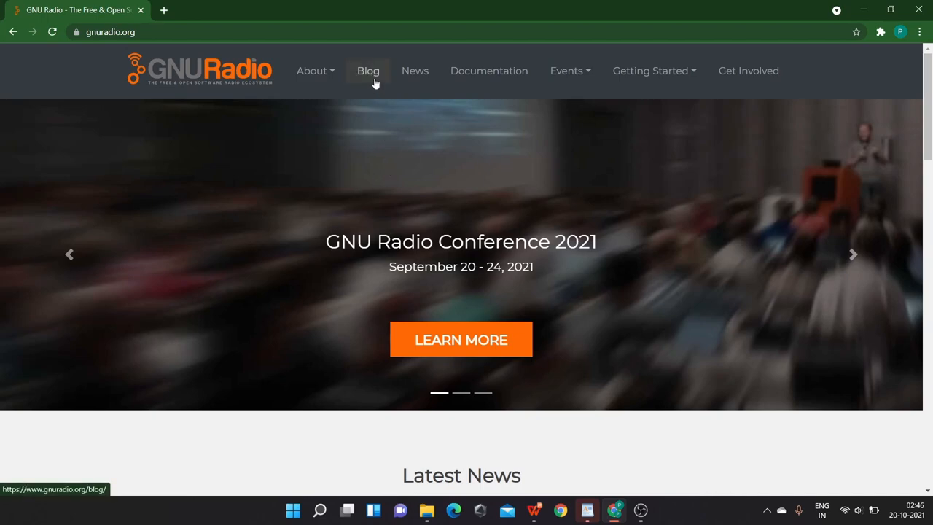
pyautogui.moveTo(539, 166)
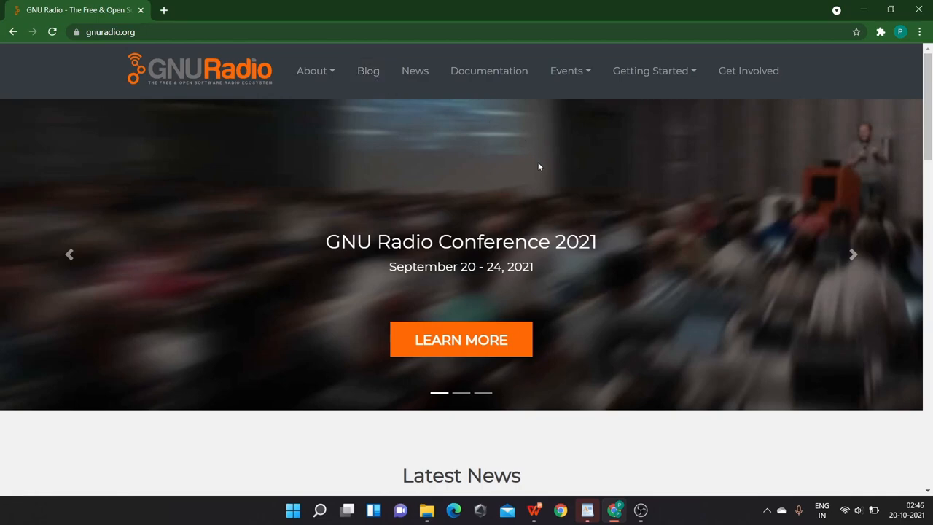
pyautogui.moveTo(694, 76)
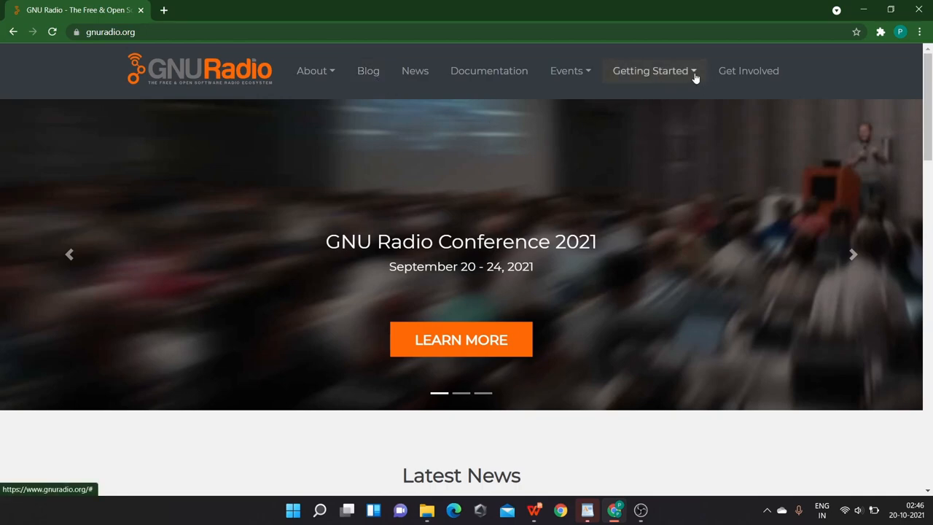
pyautogui.click(650, 70)
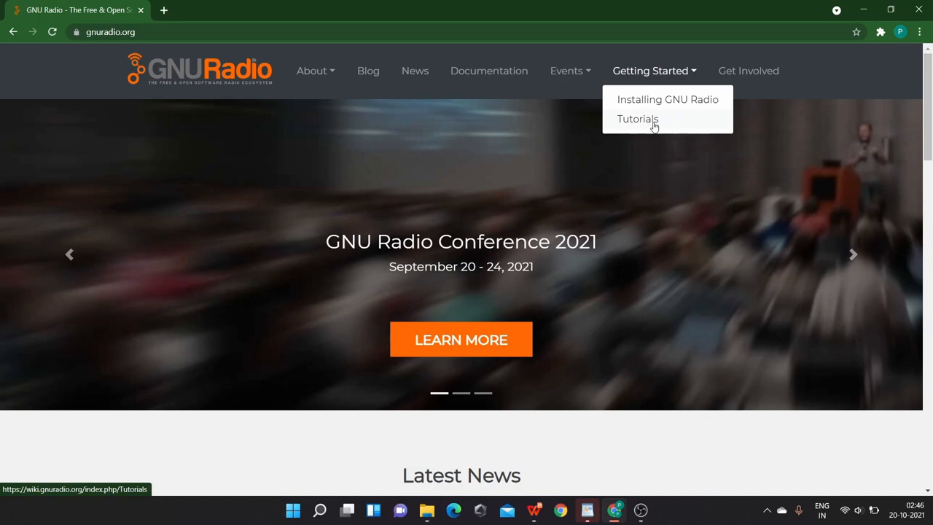
# - View the Wiki Tutorials page, skimming its GNU Radio Academy and Developer Resources lists
pyautogui.click(637, 120)
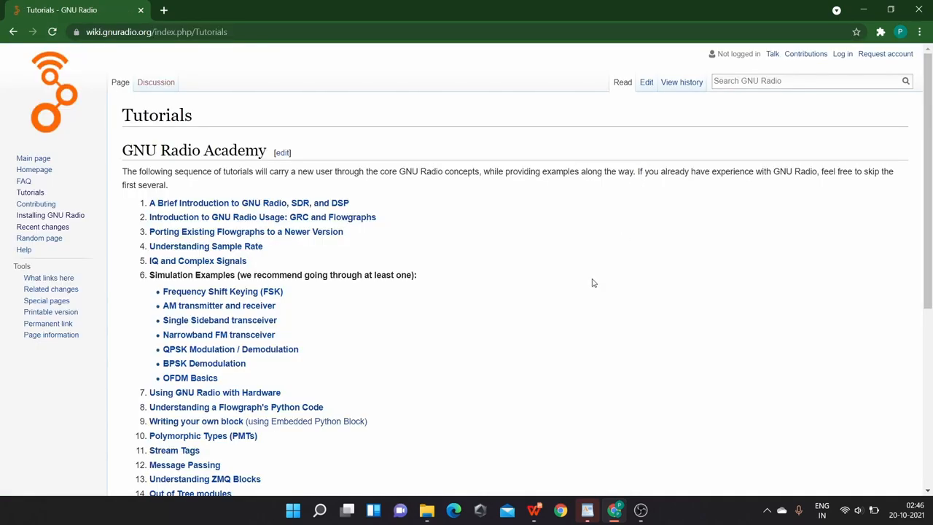
pyautogui.scroll(-3)
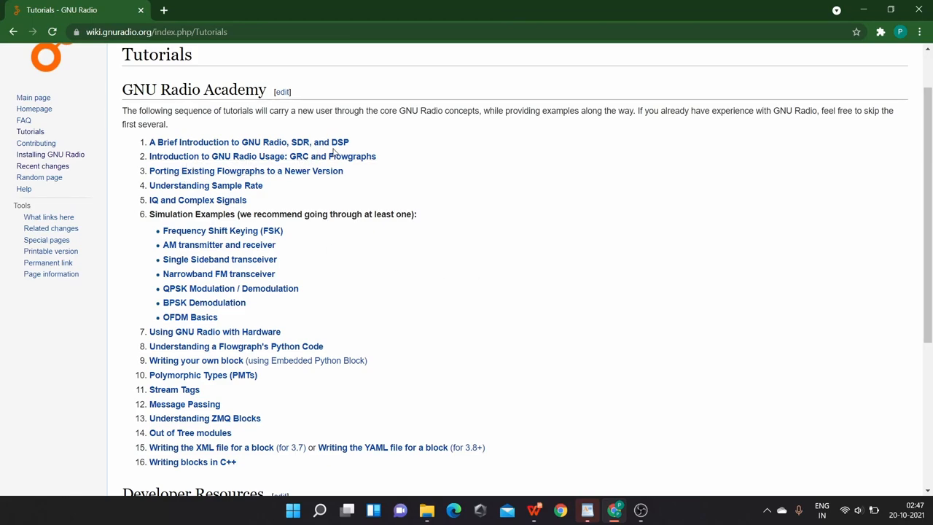
pyautogui.scroll(-3)
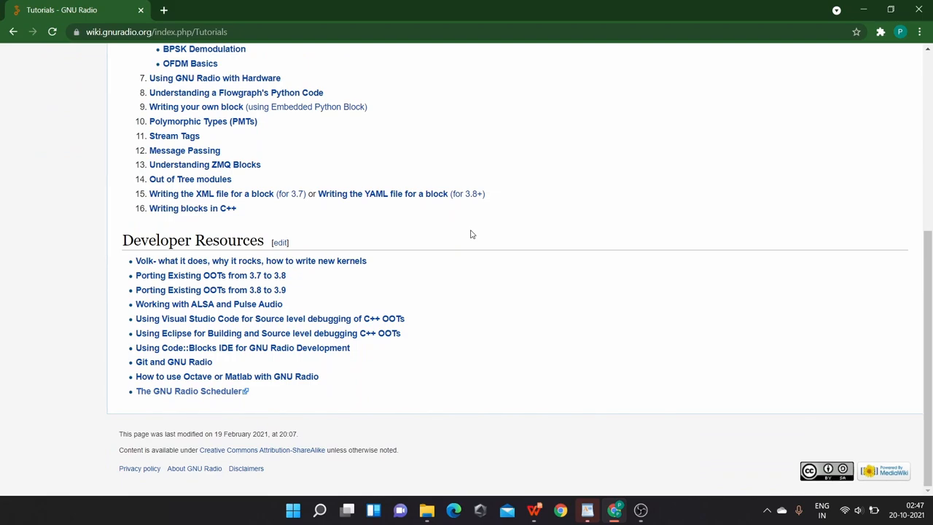
pyautogui.moveTo(469, 267)
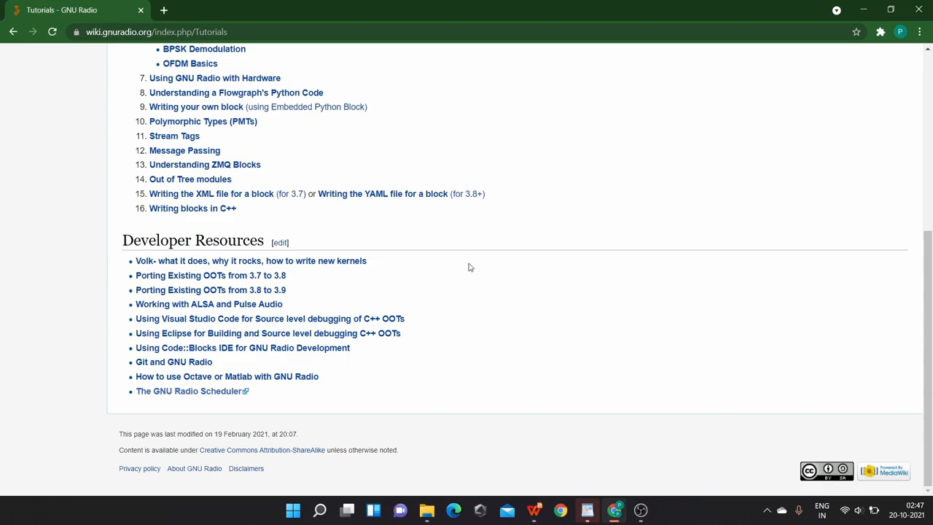
pyautogui.moveTo(366, 373)
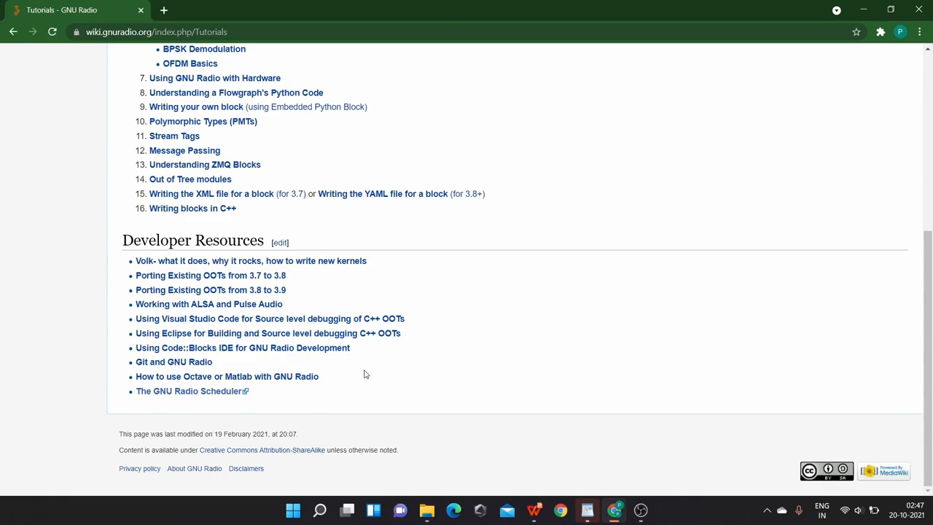
pyautogui.scroll(3)
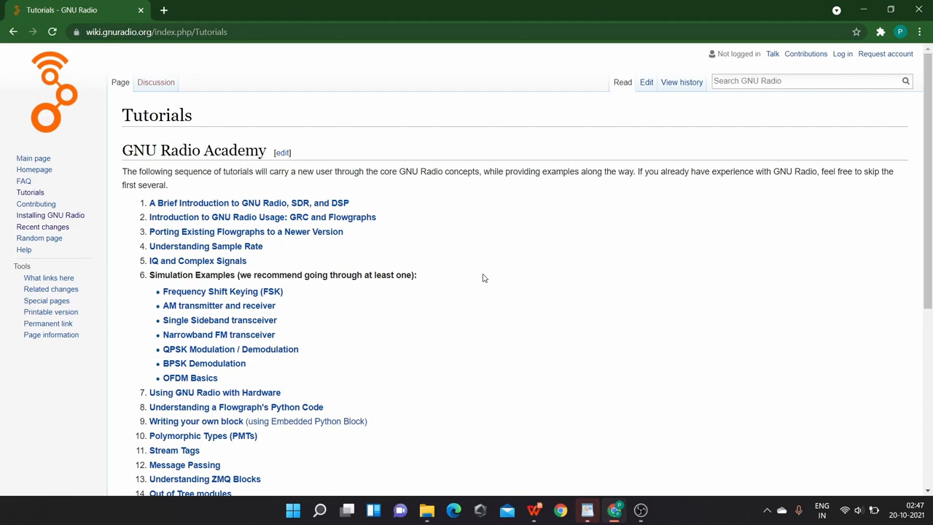
pyautogui.moveTo(417, 274)
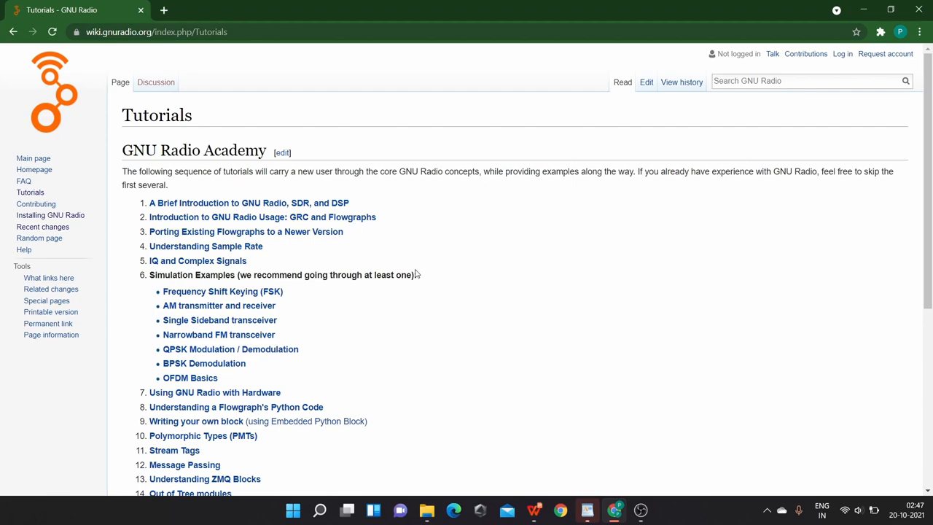
pyautogui.moveTo(435, 280)
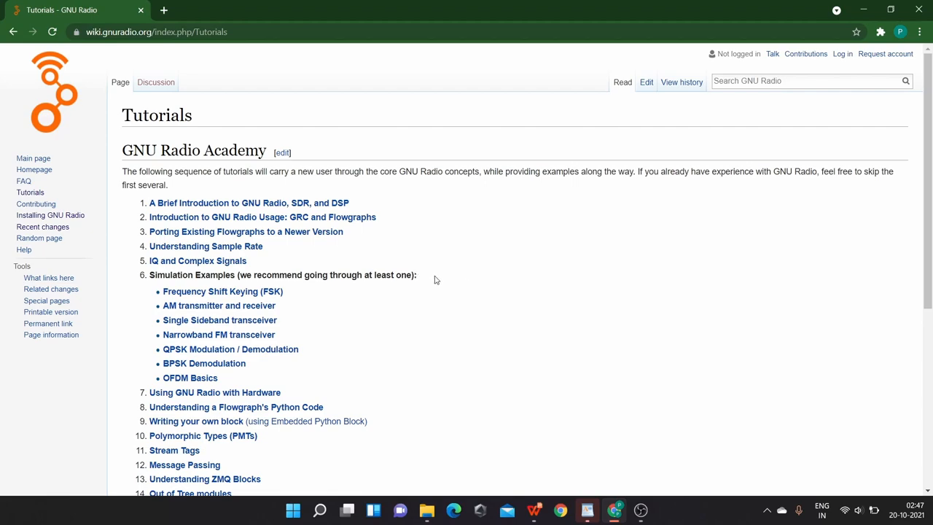
pyautogui.moveTo(67, 220)
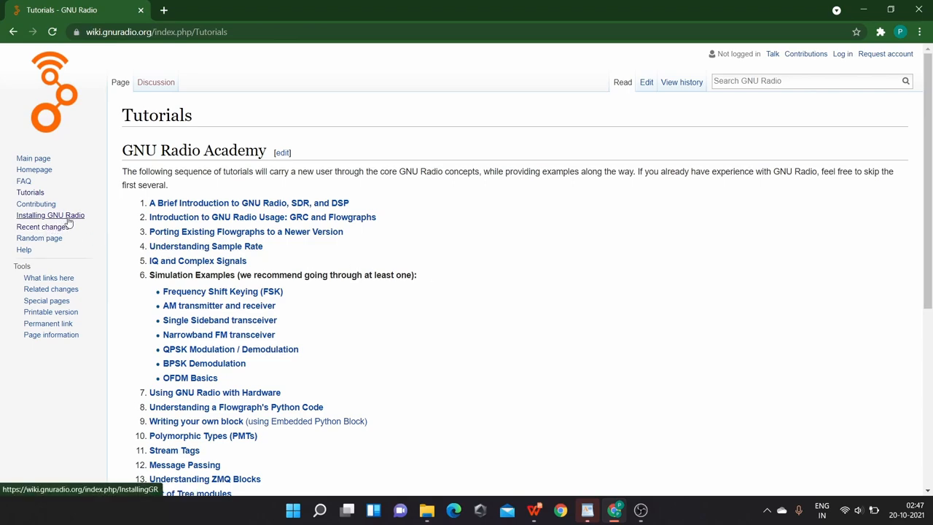
# - Go to the InstallingGR page's 1.2 Windows section on binary installers for 3.7 and 3.8
pyautogui.click(49, 216)
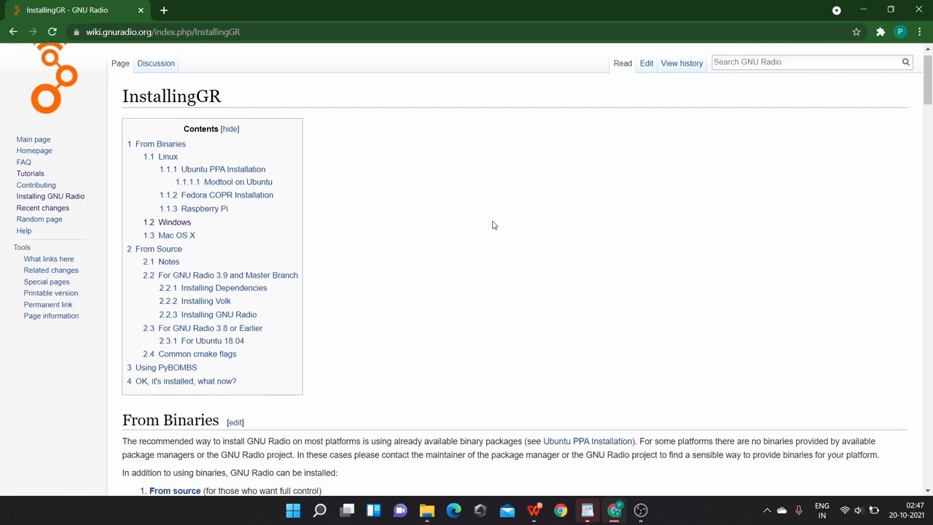
pyautogui.scroll(-3)
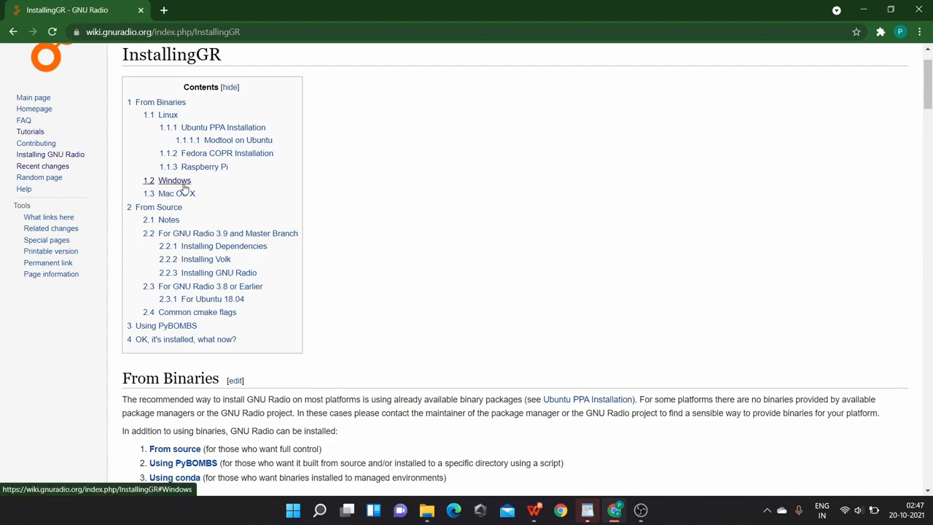
pyautogui.click(175, 180)
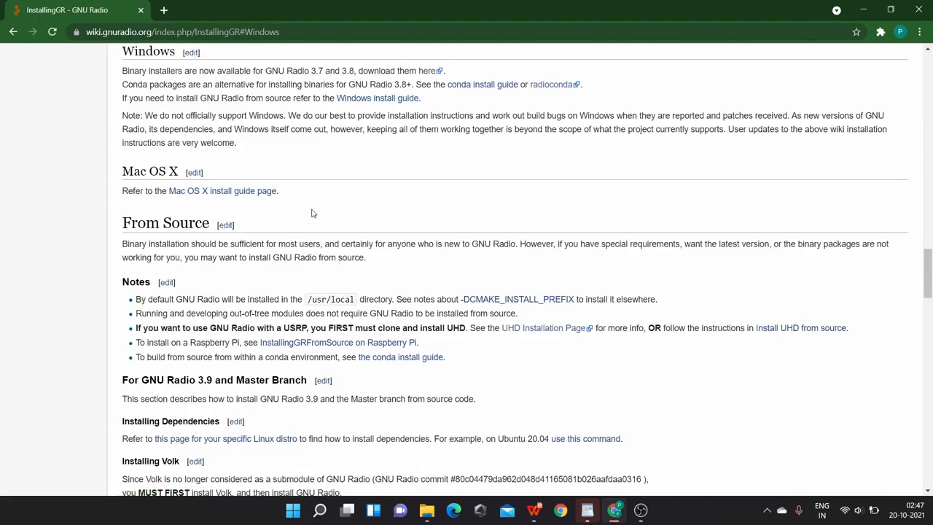
pyautogui.scroll(3)
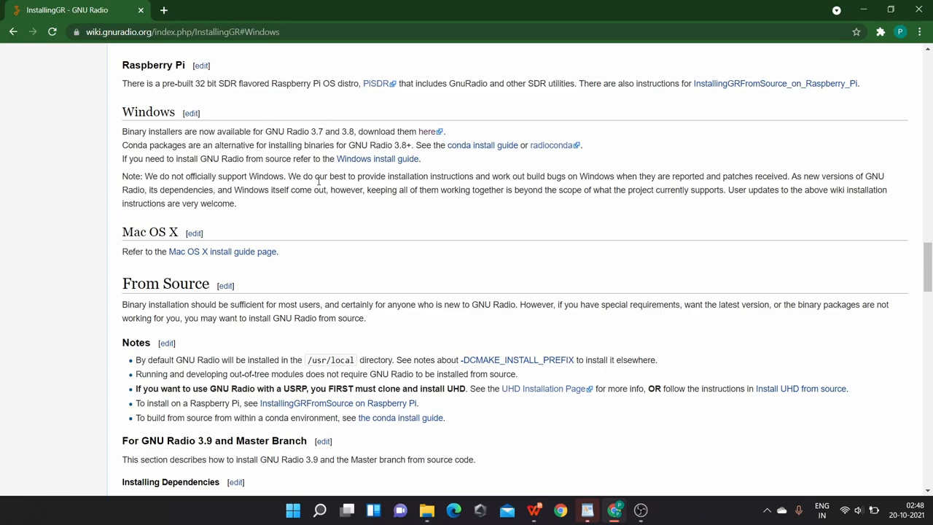
pyautogui.moveTo(333, 187)
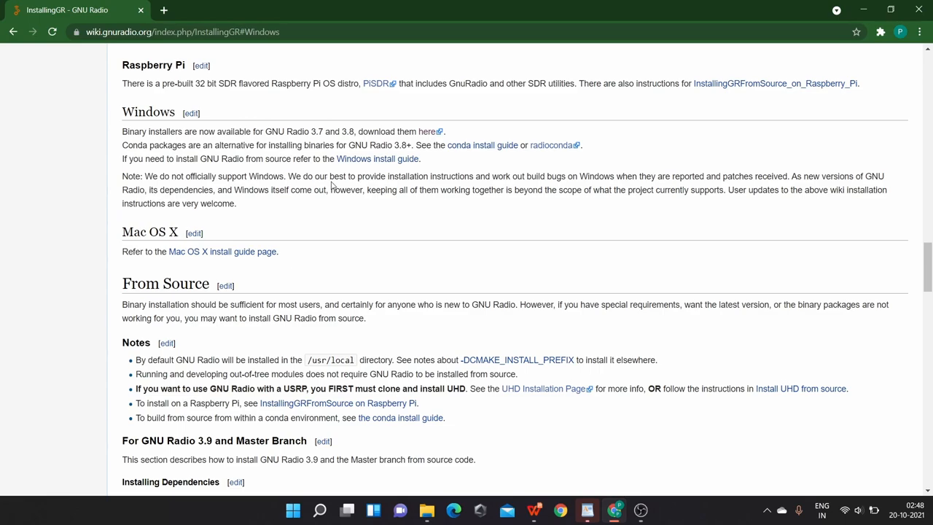
pyautogui.moveTo(357, 172)
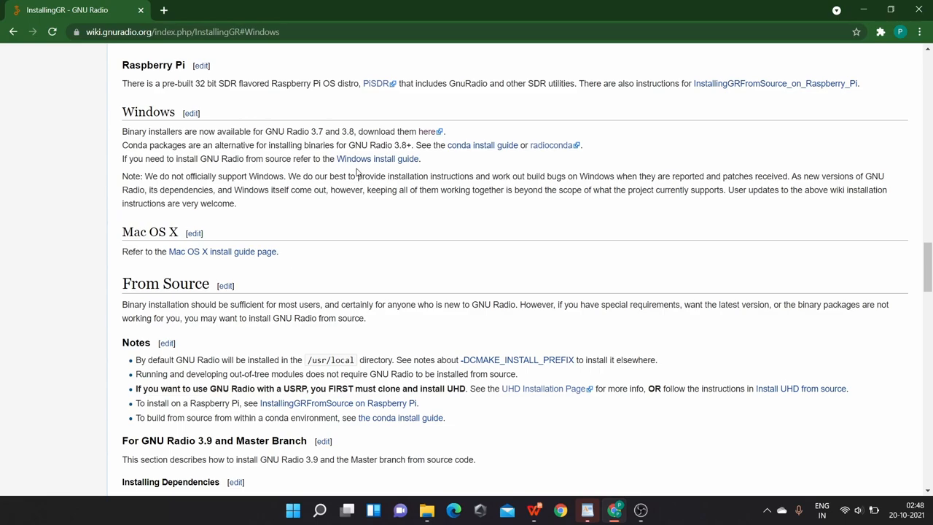
pyautogui.moveTo(367, 161)
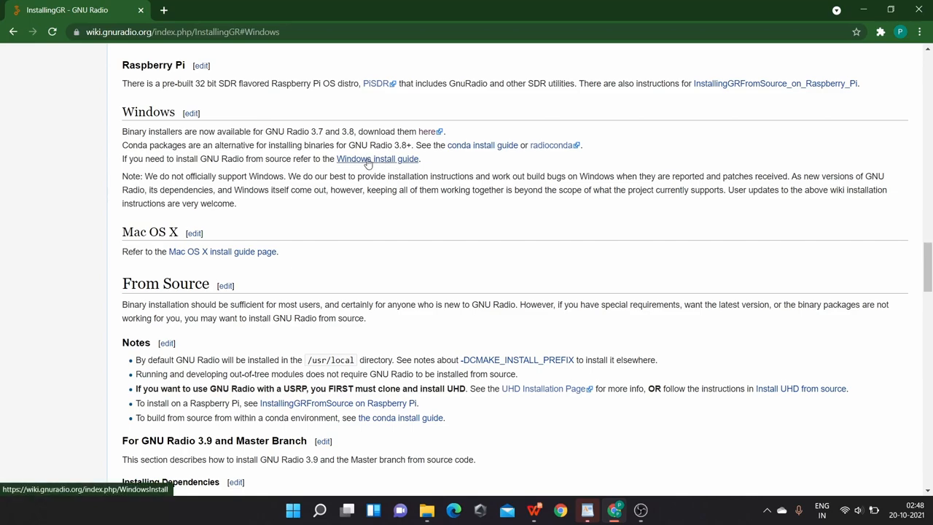
pyautogui.moveTo(448, 160)
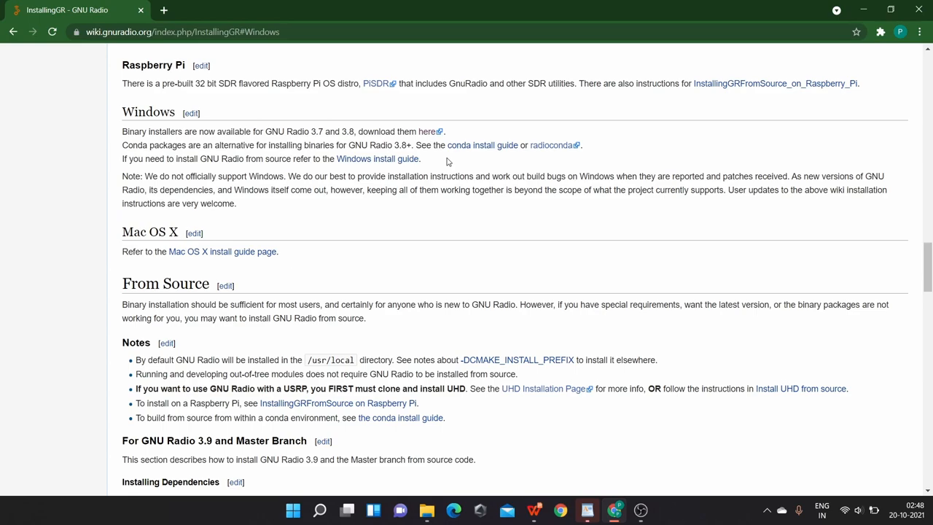
pyautogui.moveTo(286, 159)
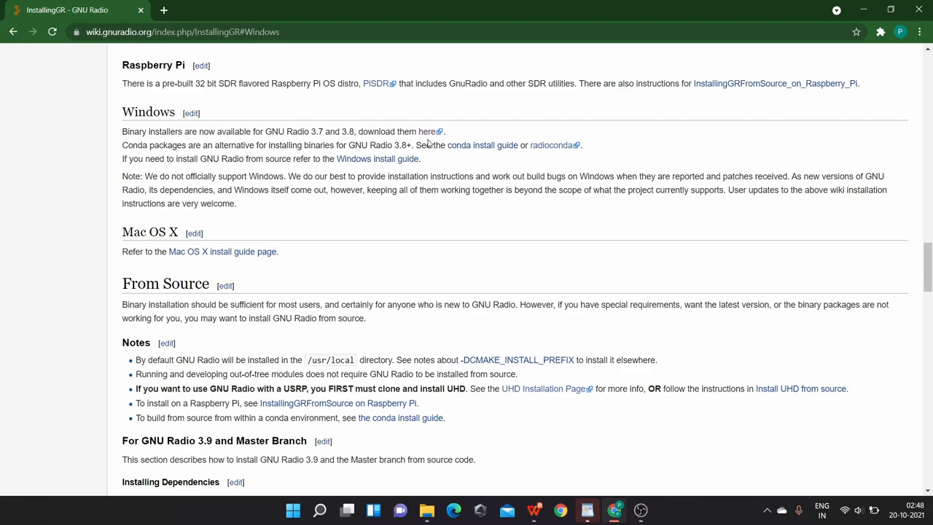
pyautogui.moveTo(432, 134)
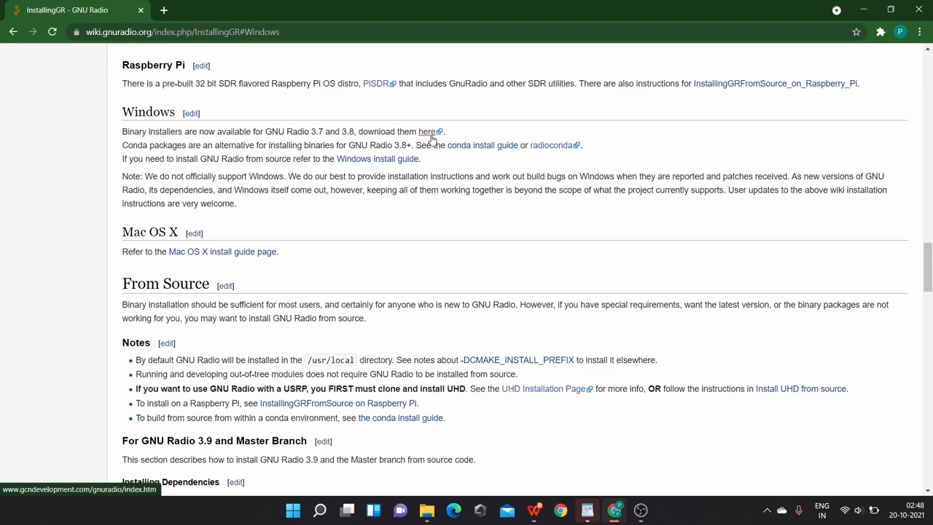
# - Reach the gcndevelopment.com Win64 Binaries page listing GR 3.7, 3.8 and 3.9 installers
pyautogui.click(433, 132)
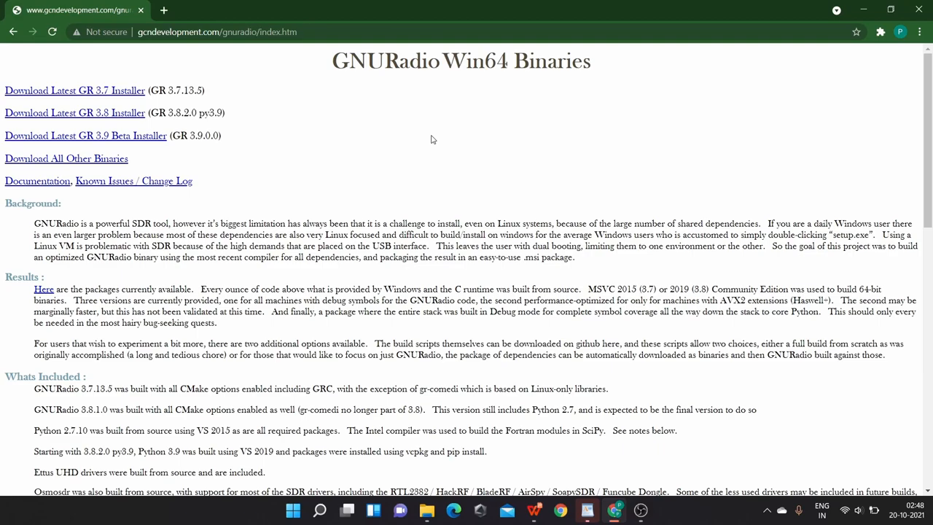
pyautogui.moveTo(391, 138)
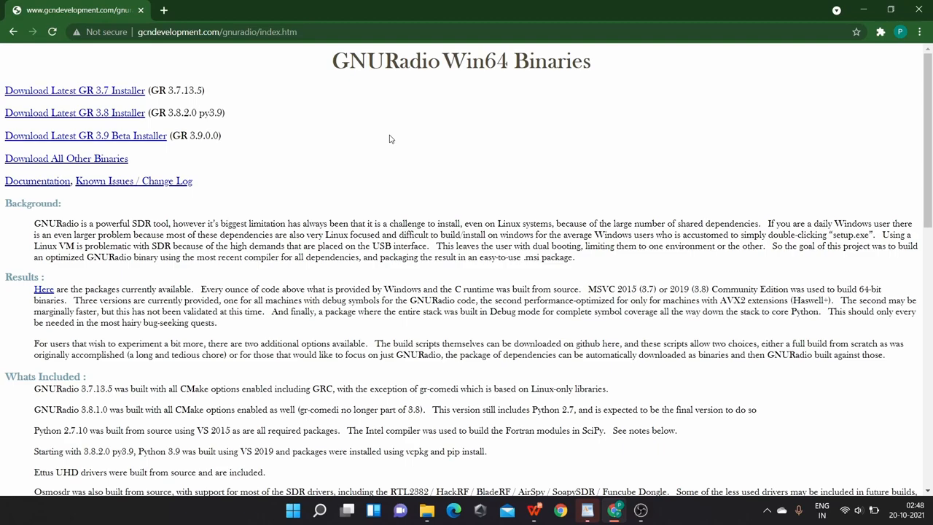
pyautogui.moveTo(356, 167)
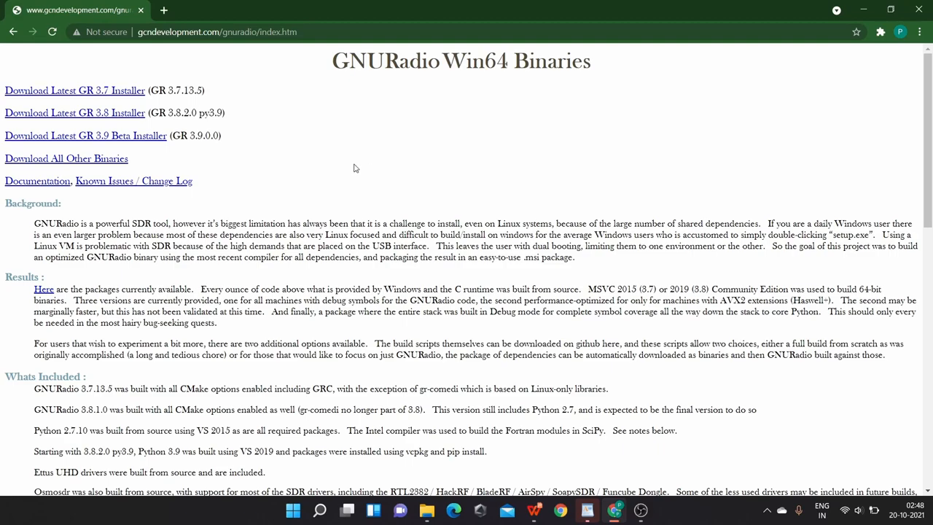
pyautogui.moveTo(264, 154)
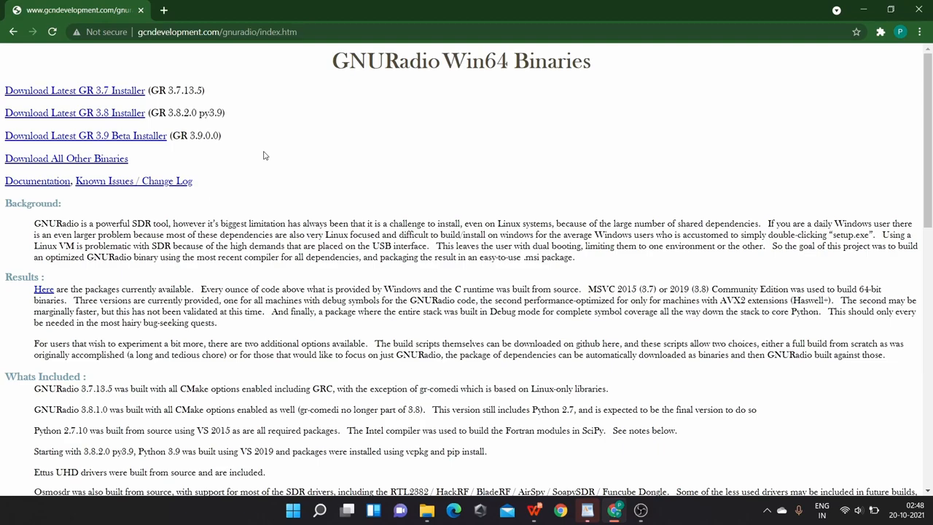
pyautogui.moveTo(265, 166)
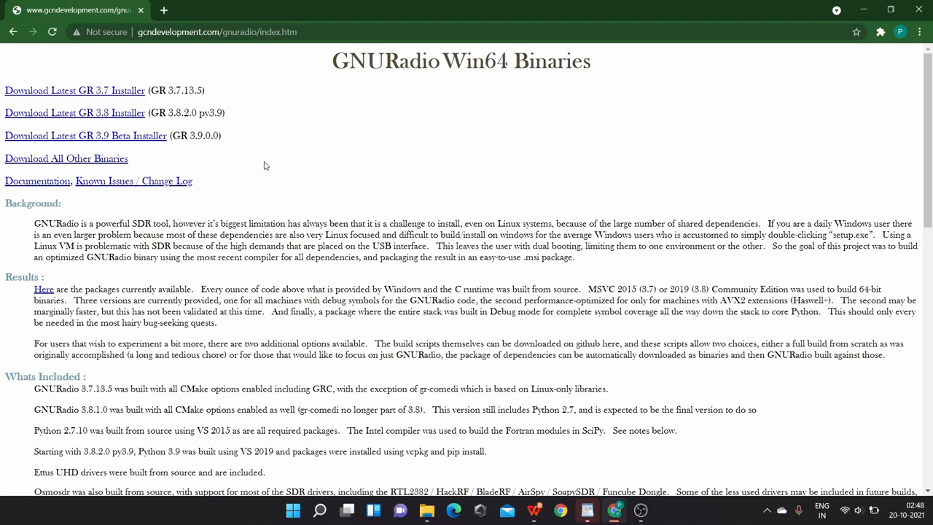
pyautogui.moveTo(109, 127)
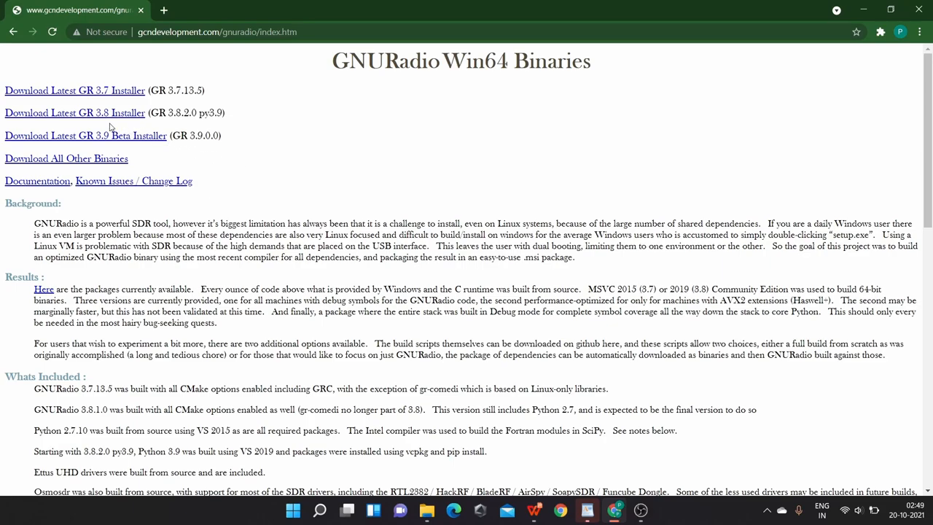
pyautogui.moveTo(123, 117)
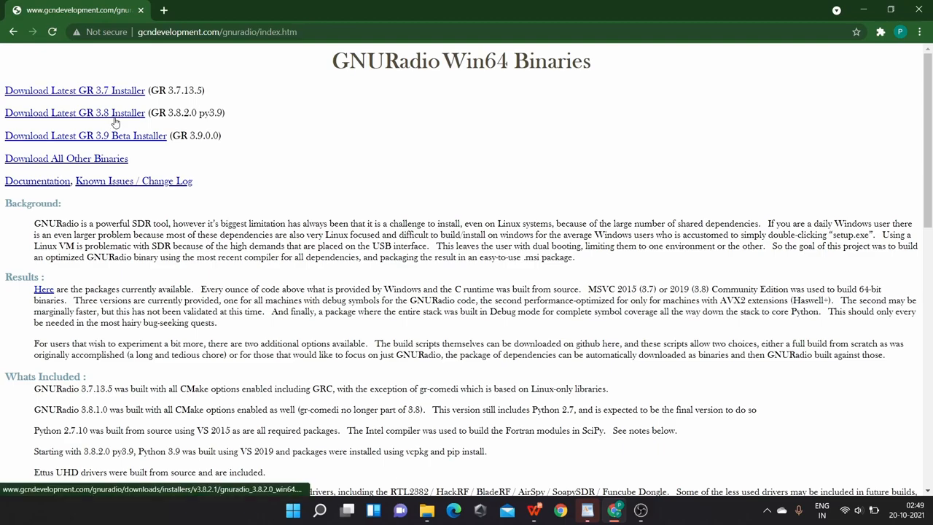
# - Download the GR 3.8 Win64 installer and save it into the pravaasa folder
pyautogui.click(80, 114)
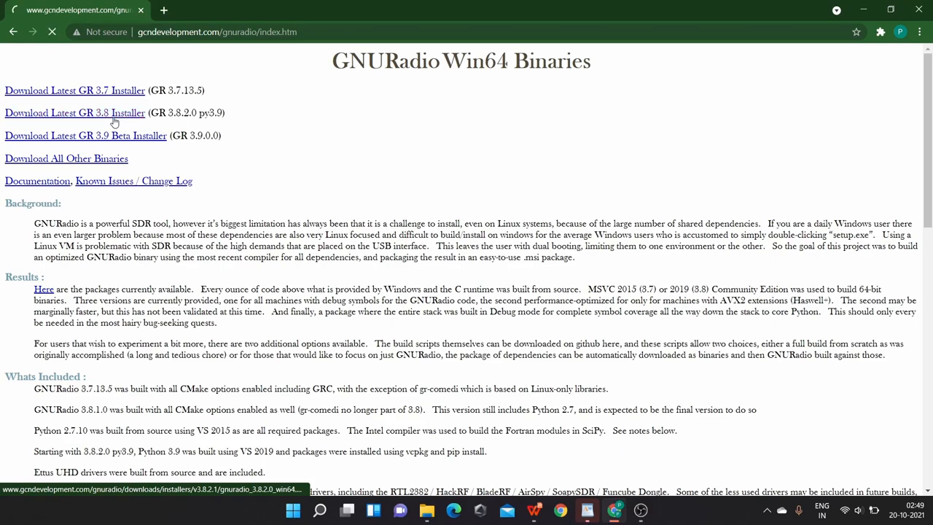
pyautogui.click(78, 112)
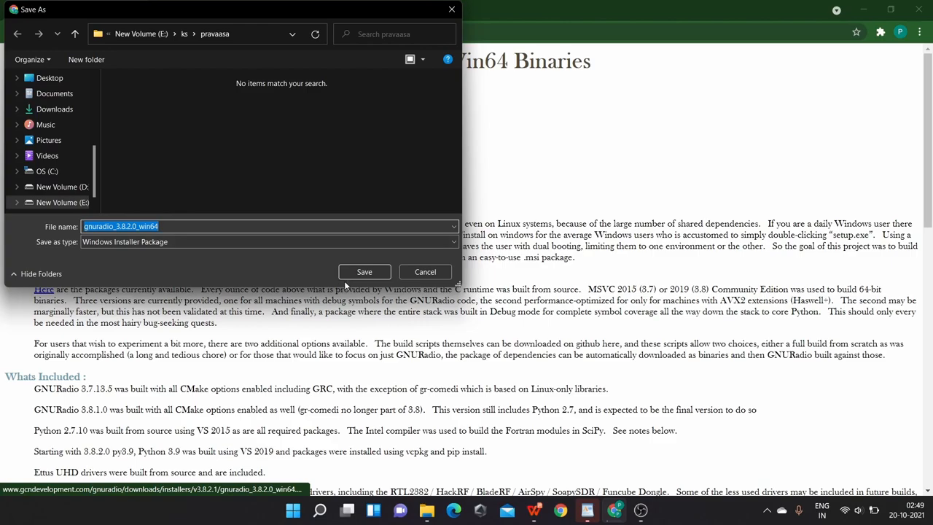
pyautogui.click(365, 273)
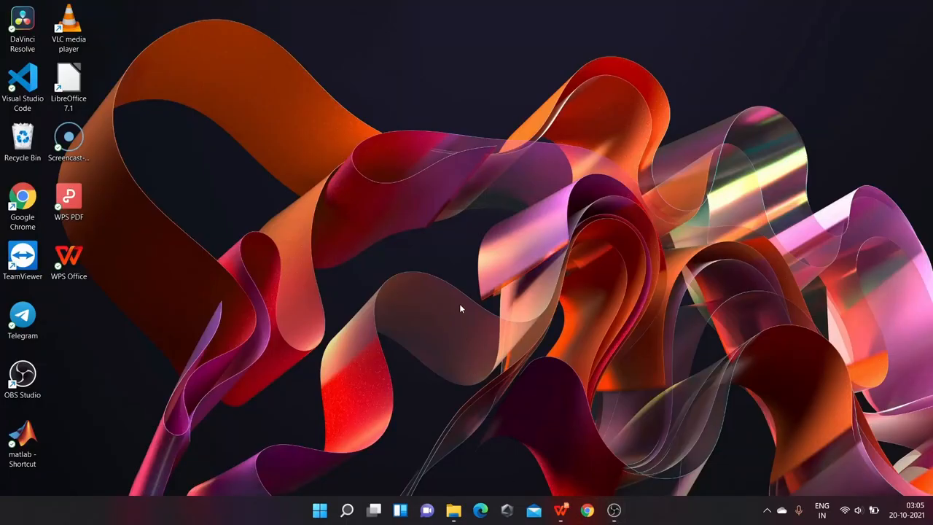
pyautogui.moveTo(306, 521)
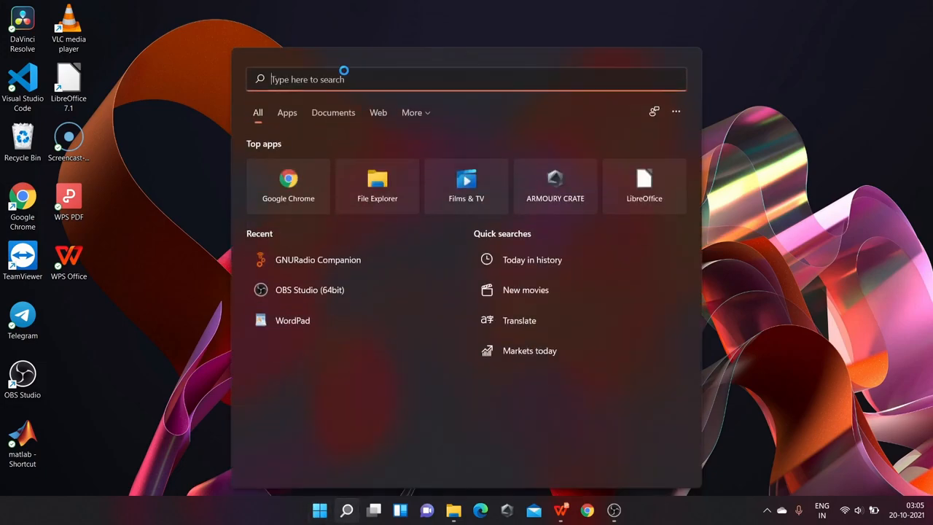
# - Search 'gnuradio' in Start and launch GNURadio Companion with an untitled flowgraph
pyautogui.write('gnuradio')
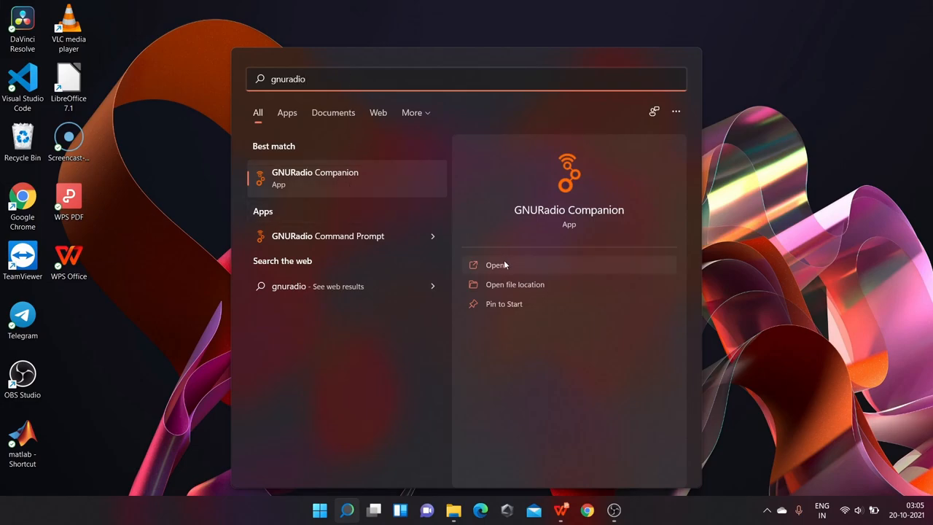
pyautogui.click(495, 265)
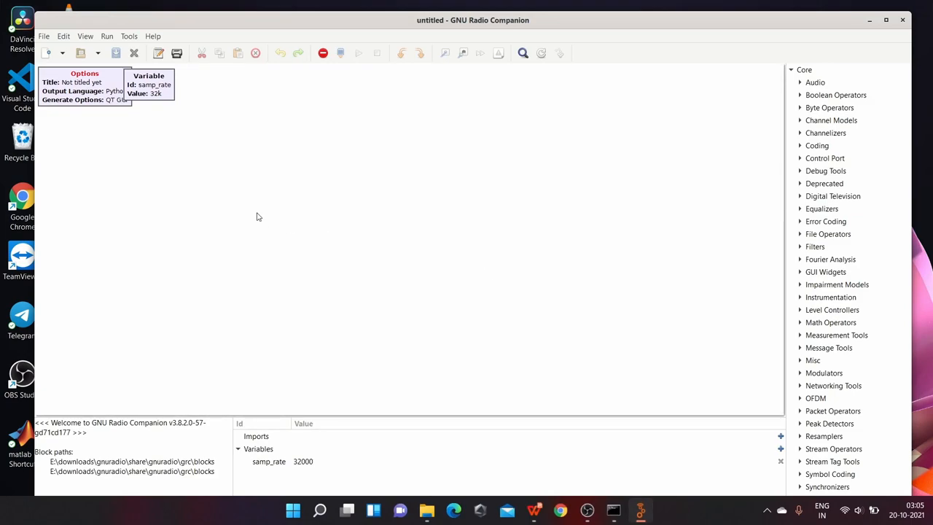
# - Drag the samp_rate Variable block to sit right of the Options block
pyautogui.moveTo(149, 83); pyautogui.dragTo(172, 90)
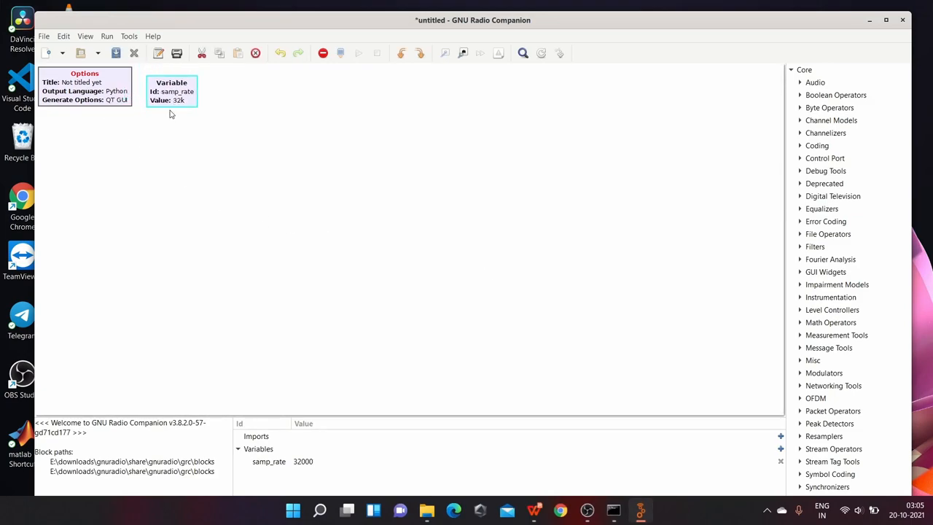
pyautogui.moveTo(736, 378)
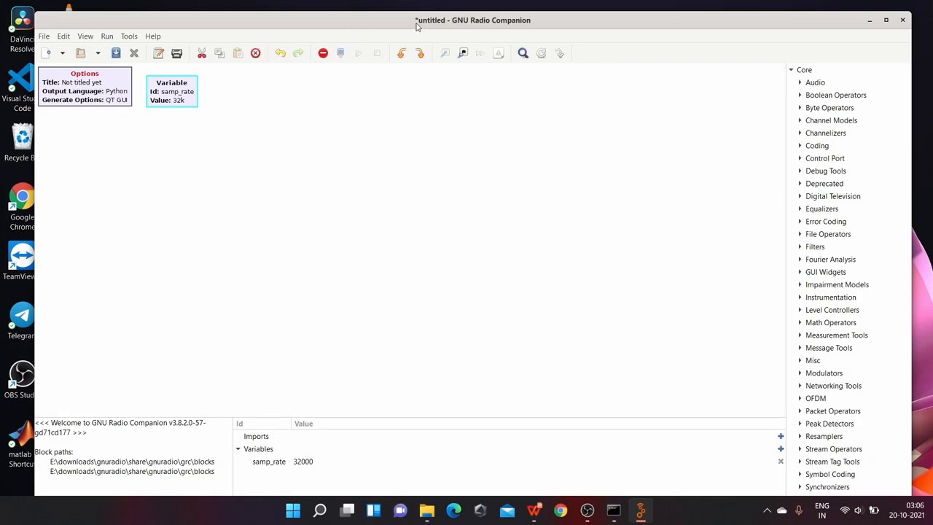
pyautogui.moveTo(188, 32)
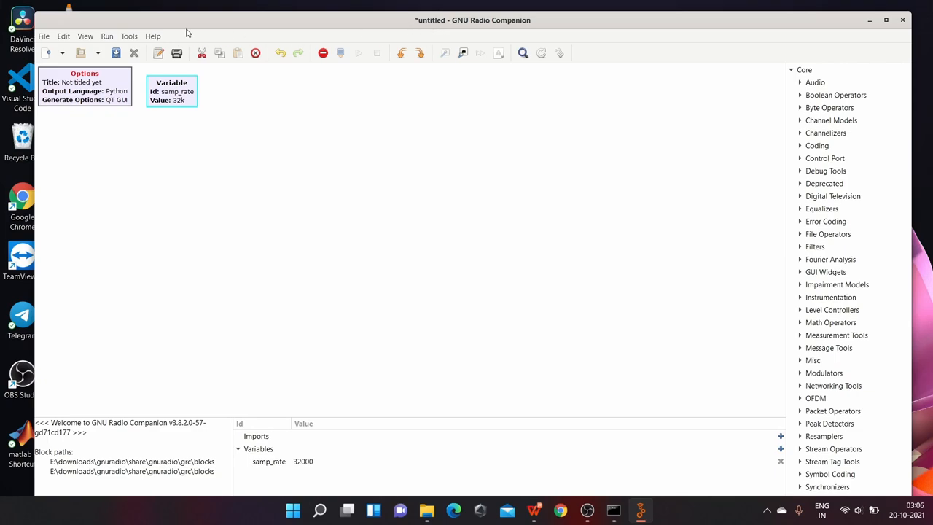
pyautogui.moveTo(193, 38)
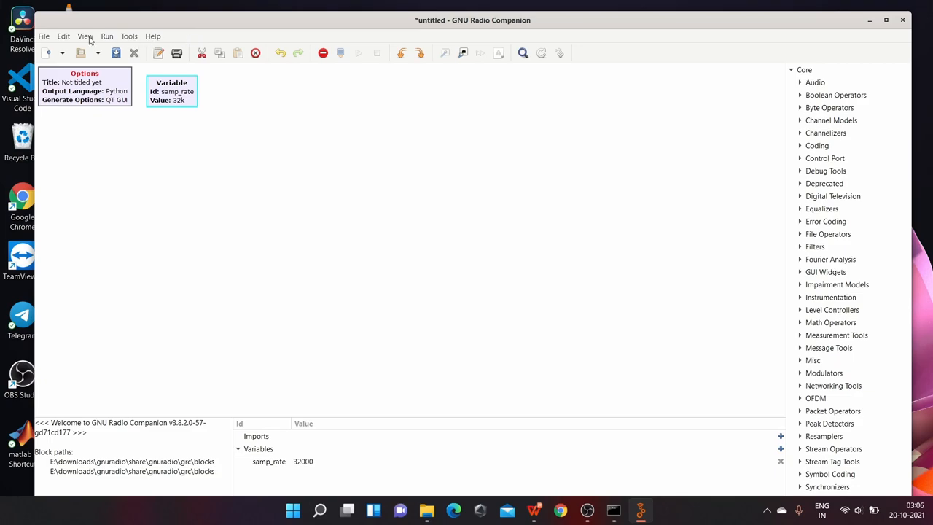
pyautogui.click(45, 35)
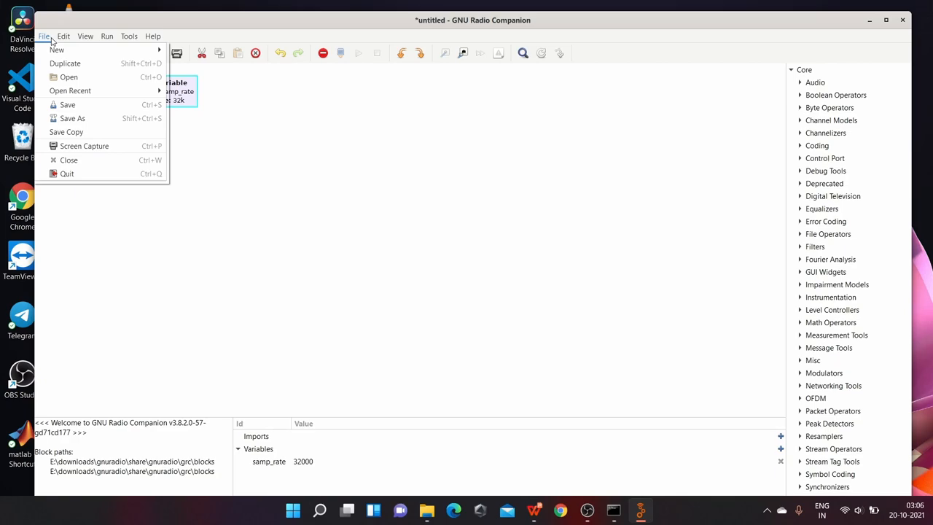
pyautogui.moveTo(70, 77)
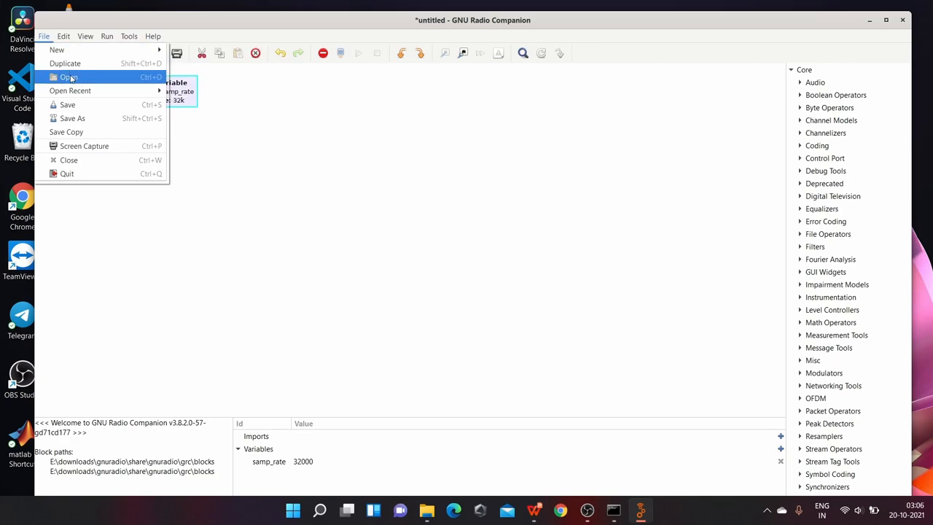
pyautogui.moveTo(73, 118)
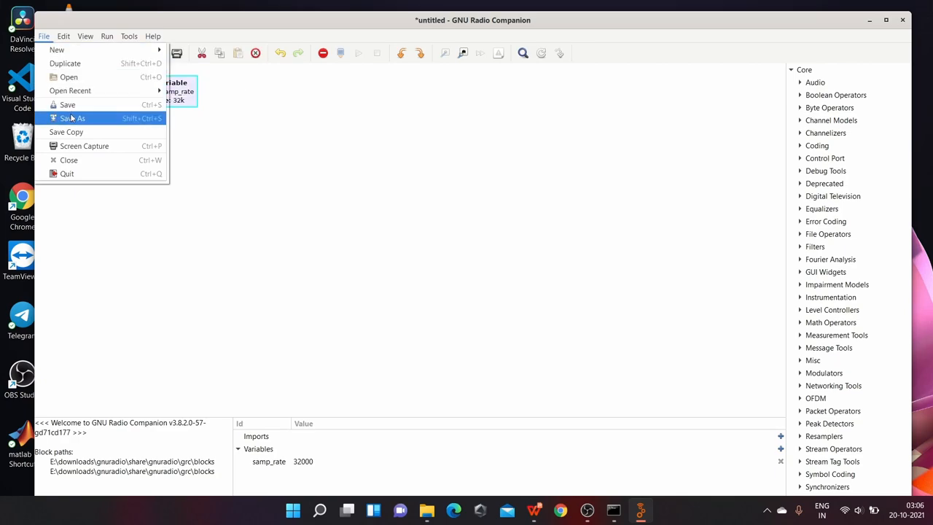
pyautogui.click(65, 35)
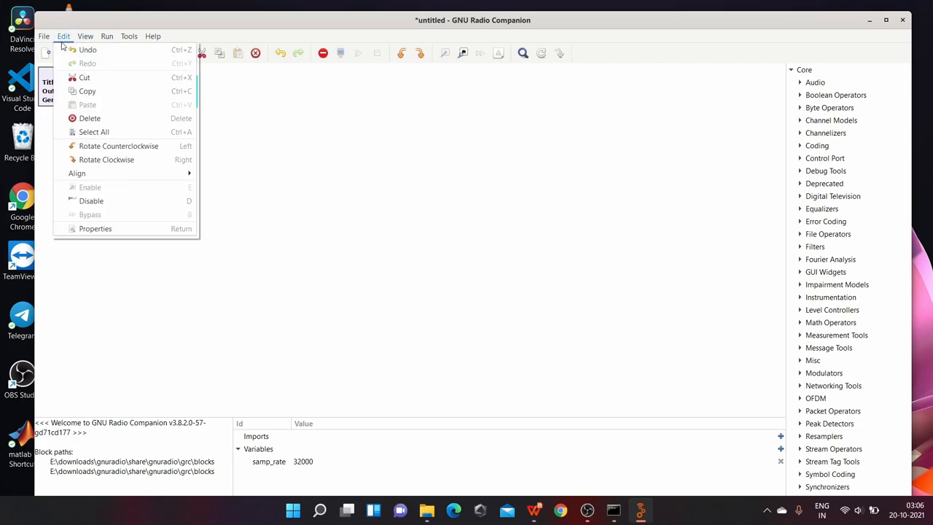
pyautogui.click(106, 35)
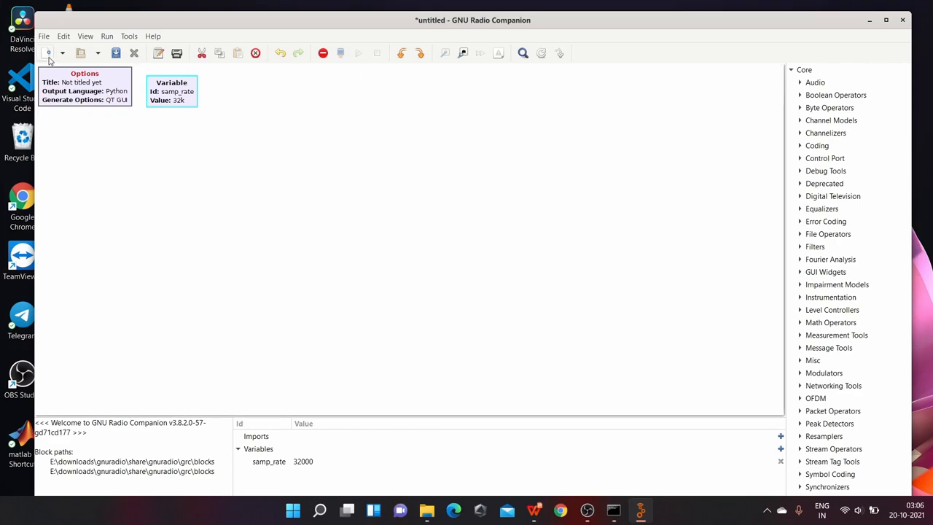
pyautogui.moveTo(113, 53)
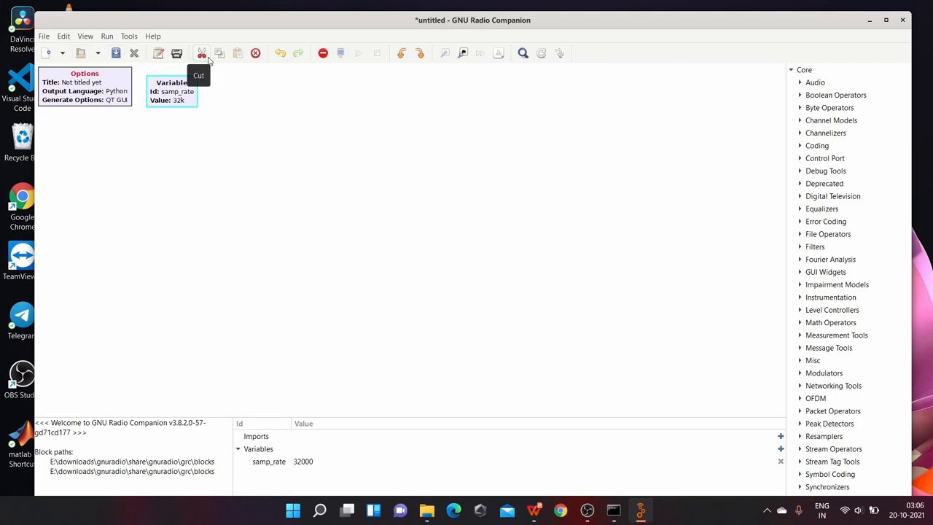
pyautogui.moveTo(248, 63)
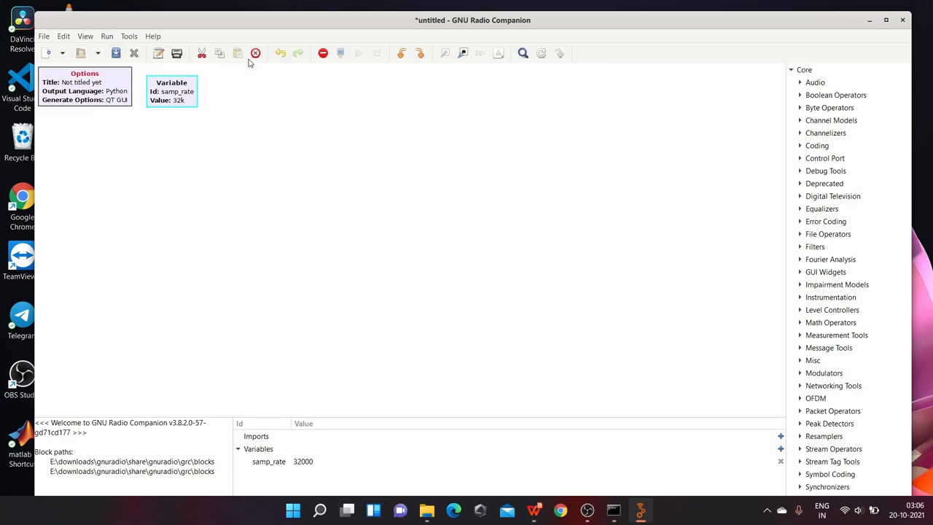
pyautogui.moveTo(379, 114)
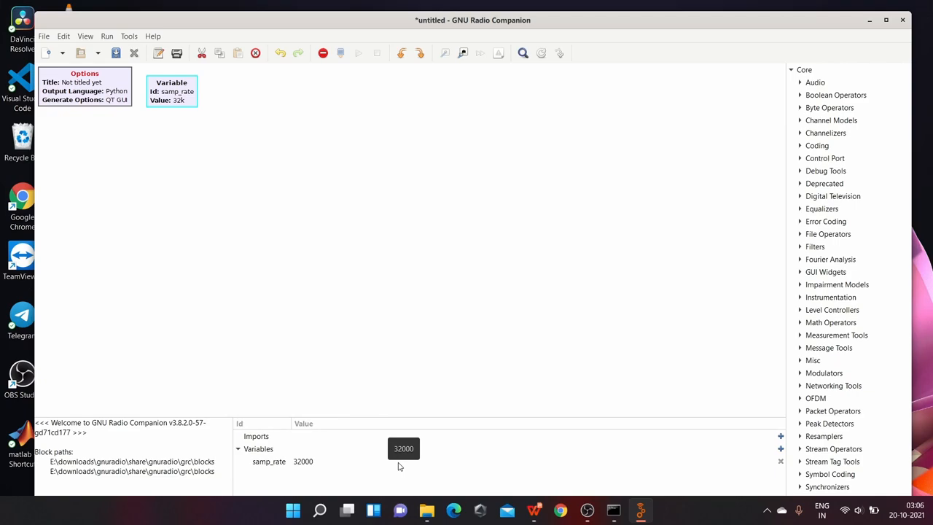
pyautogui.moveTo(366, 471)
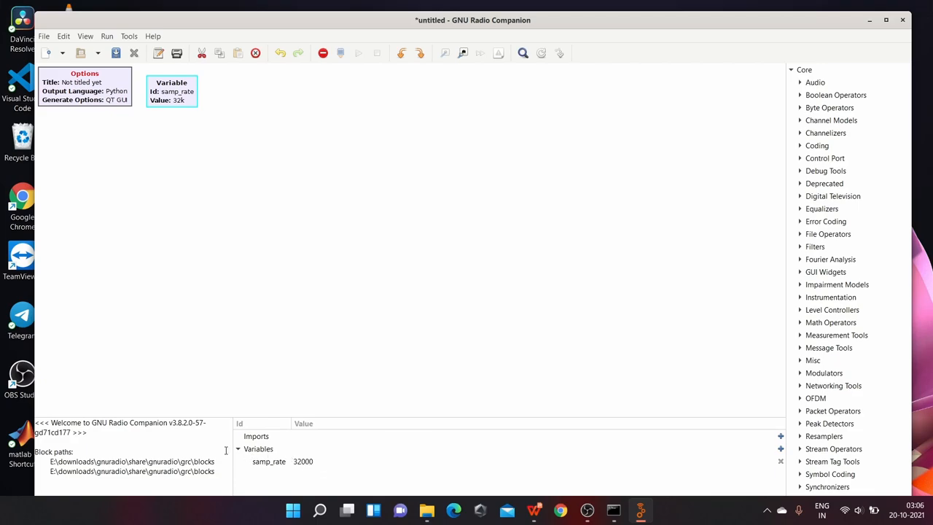
pyautogui.moveTo(207, 440)
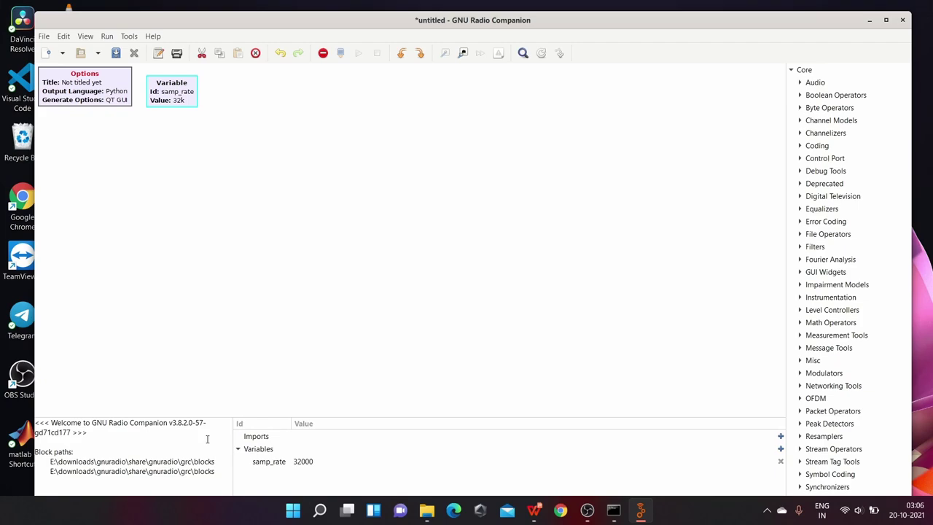
pyautogui.moveTo(233, 256)
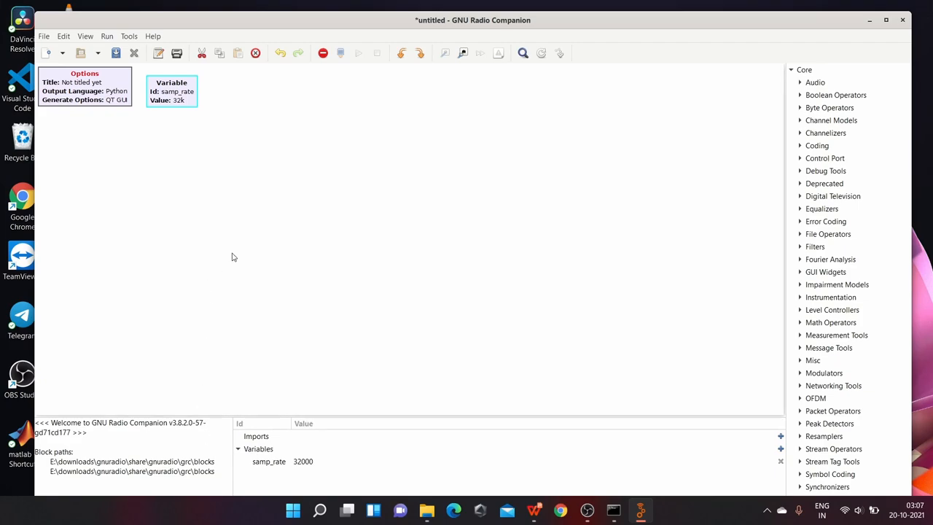
pyautogui.moveTo(708, 269)
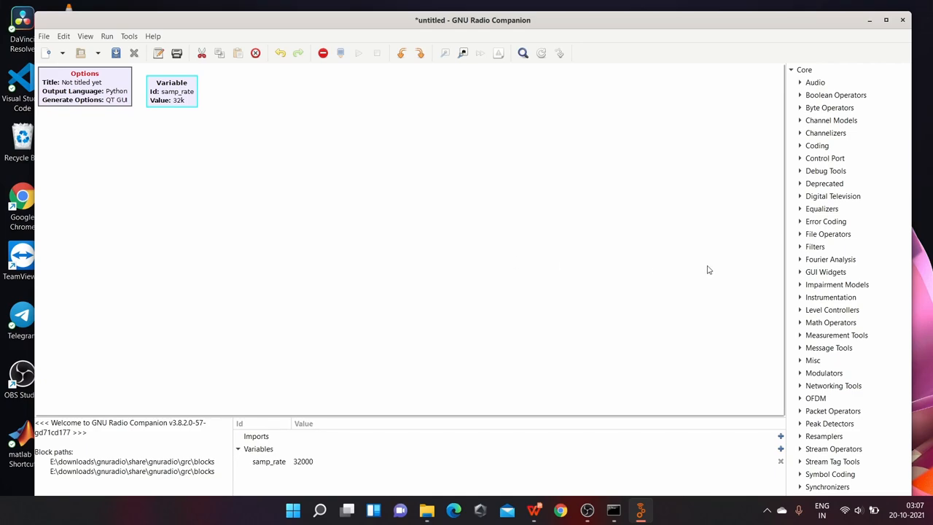
pyautogui.moveTo(829, 259)
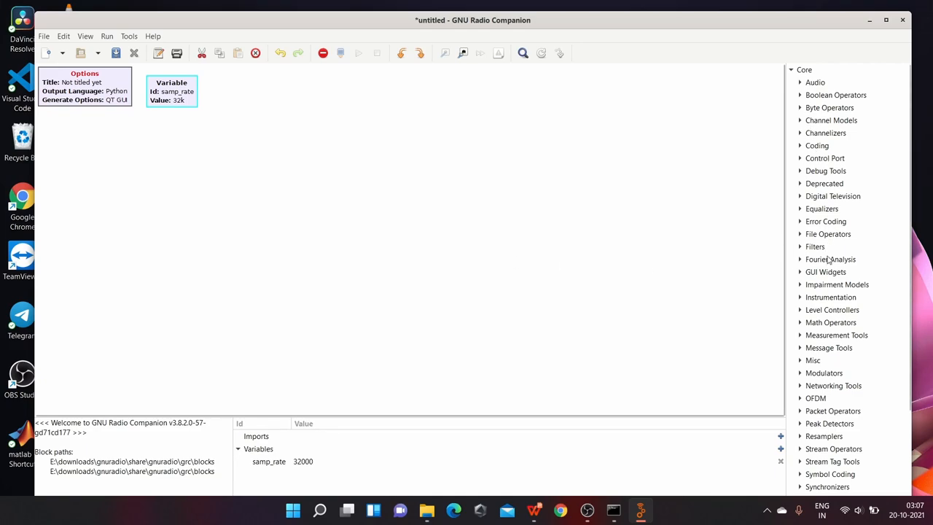
pyautogui.moveTo(825, 271)
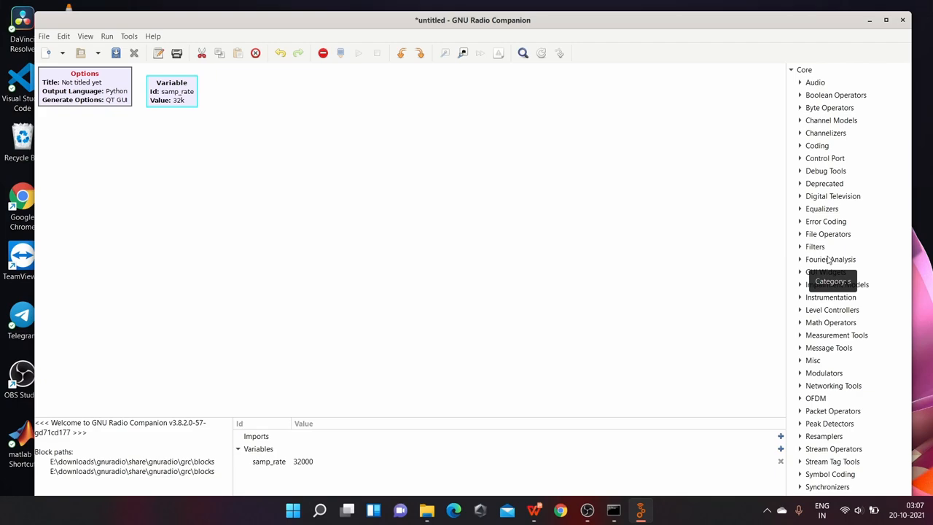
pyautogui.moveTo(670, 261)
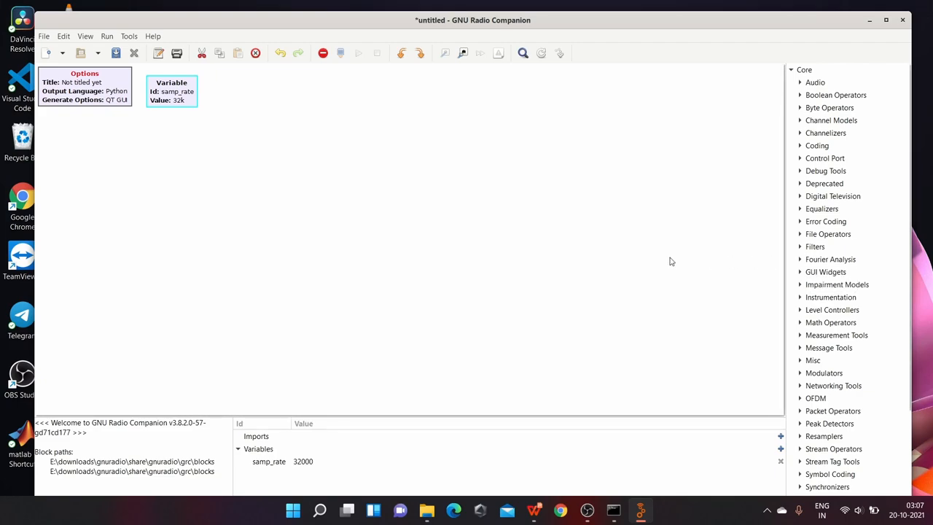
pyautogui.moveTo(661, 268)
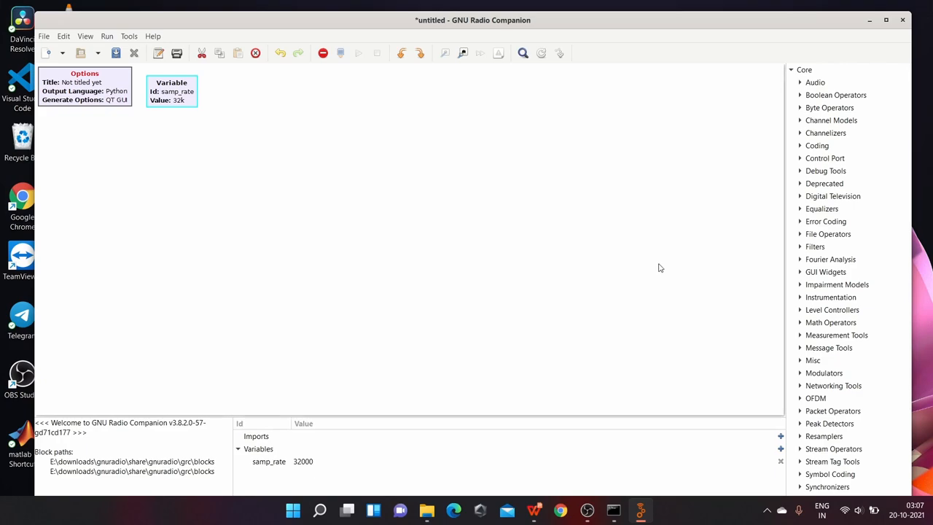